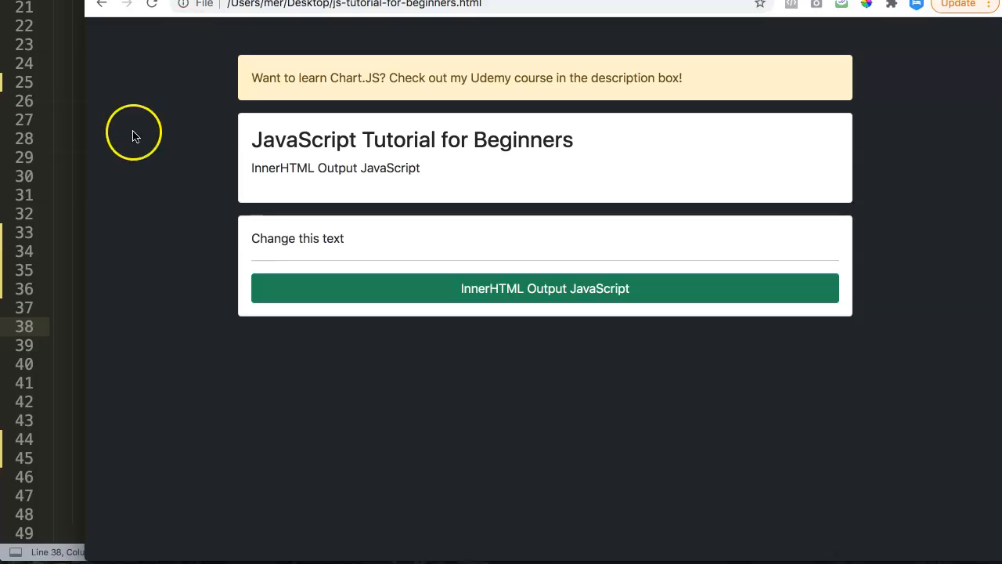
Add id="changetext" to the <p> tag holding 'Change this text'.
double_click(297, 238)
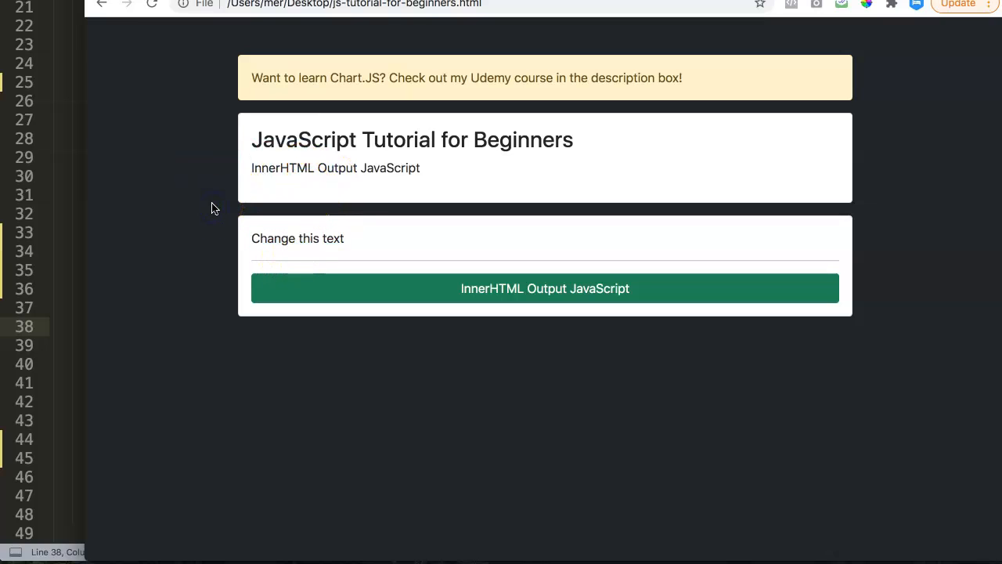
mouse_move(211, 212)
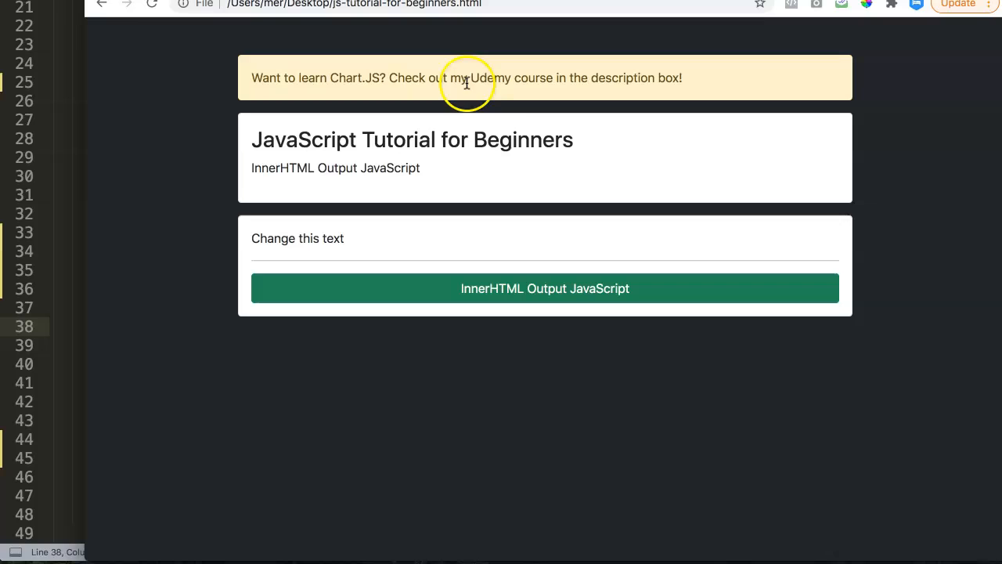
mouse_move(417, 195)
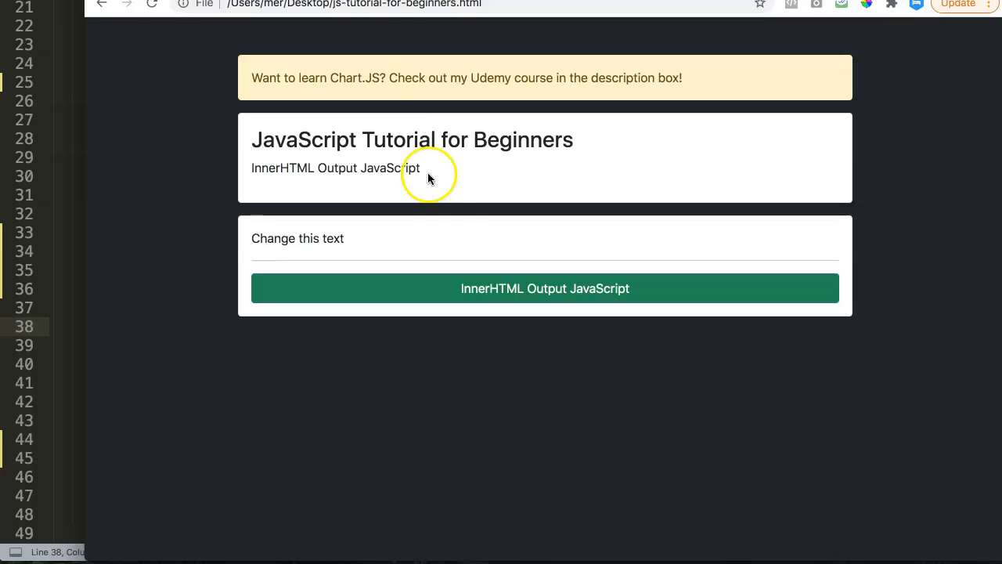
mouse_move(216, 196)
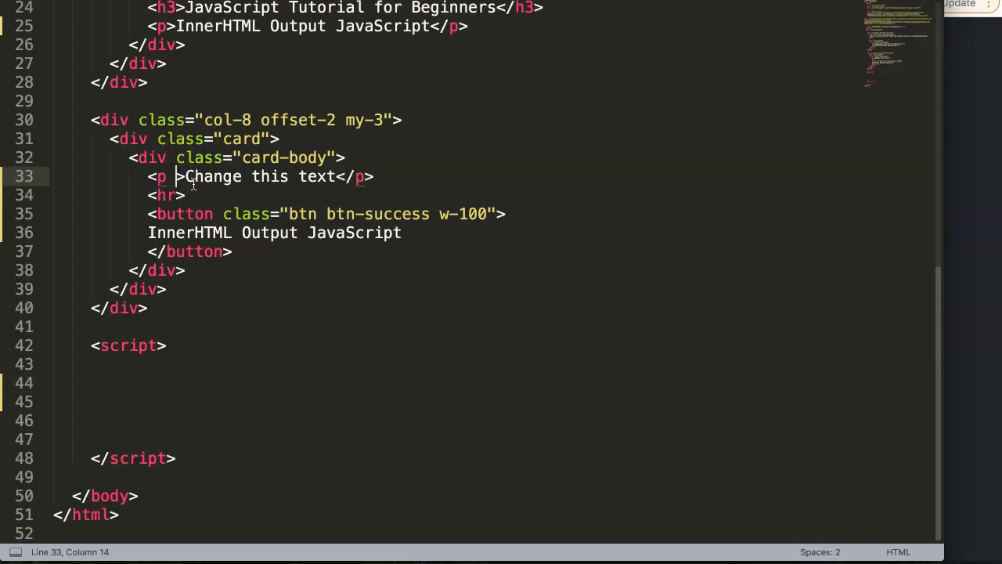
type("id=")
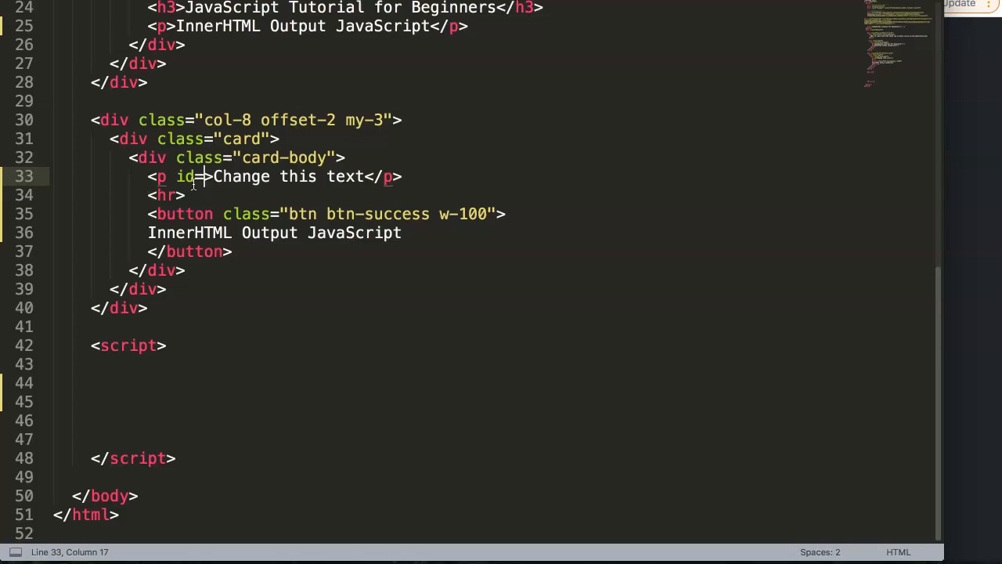
type("\"\"")
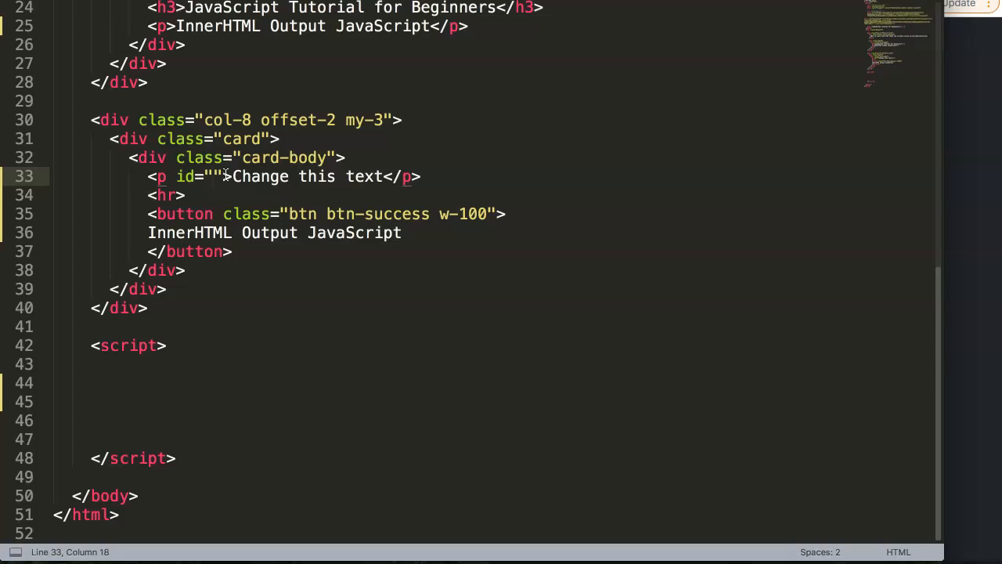
type("changetext")
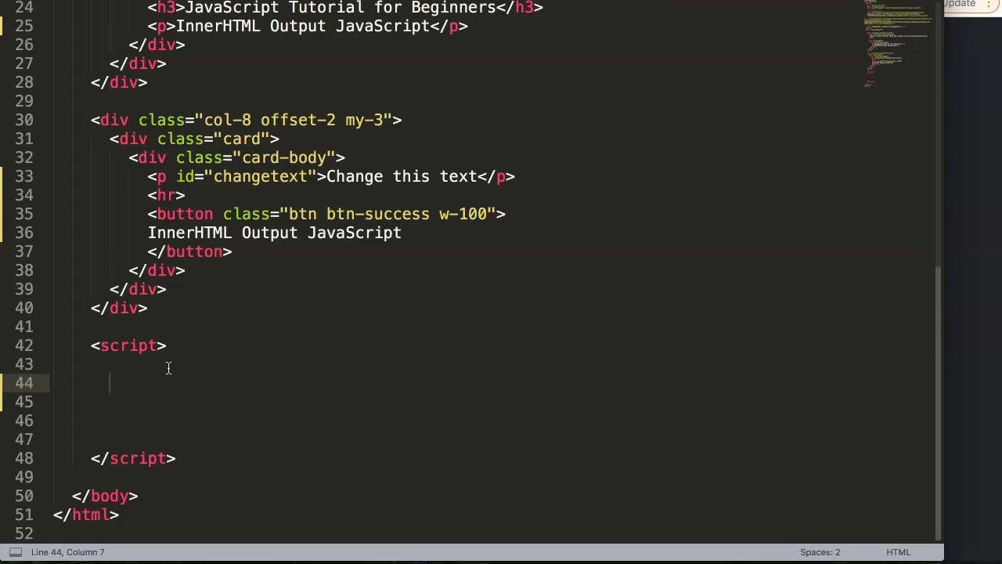
Write document.getElementById('changetext').innerHTML inside the script block.
type("document")
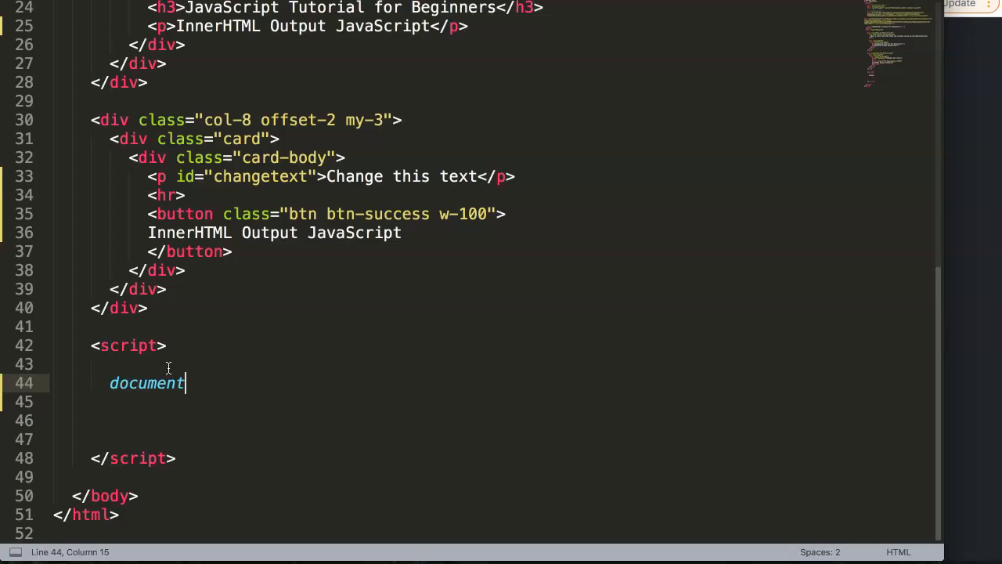
type(".")
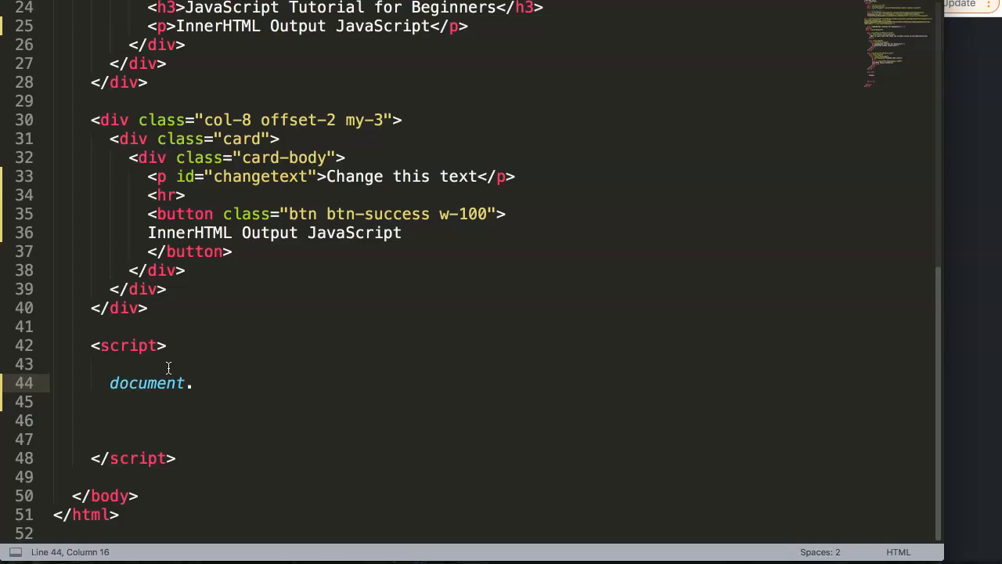
type("getEleme")
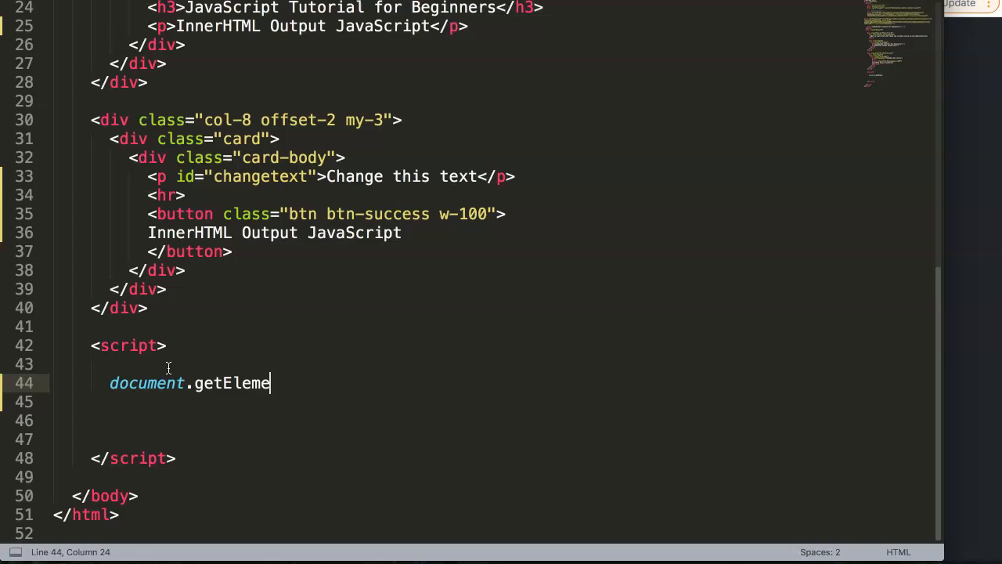
type("ntById('")
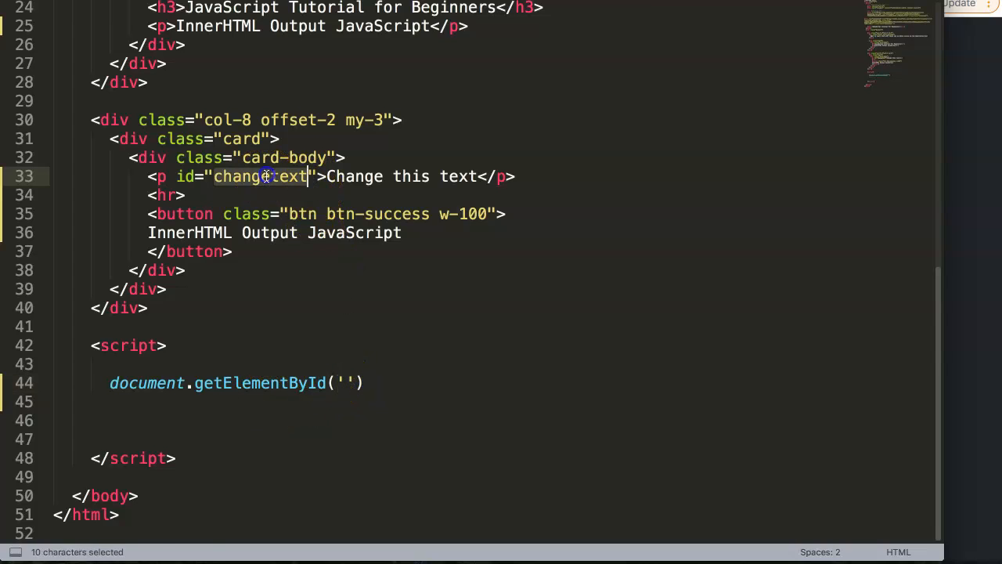
type("changetext")
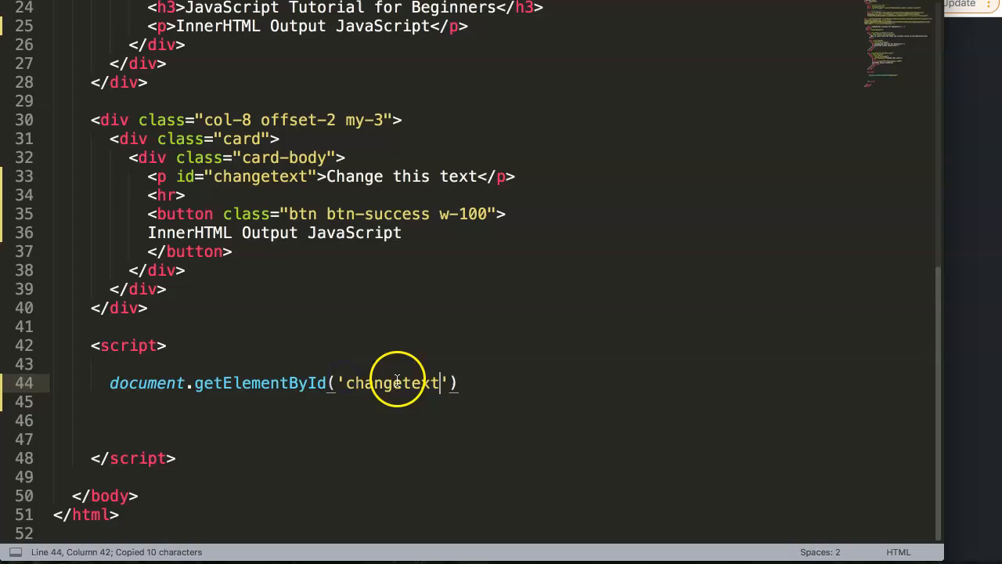
mouse_move(270, 401)
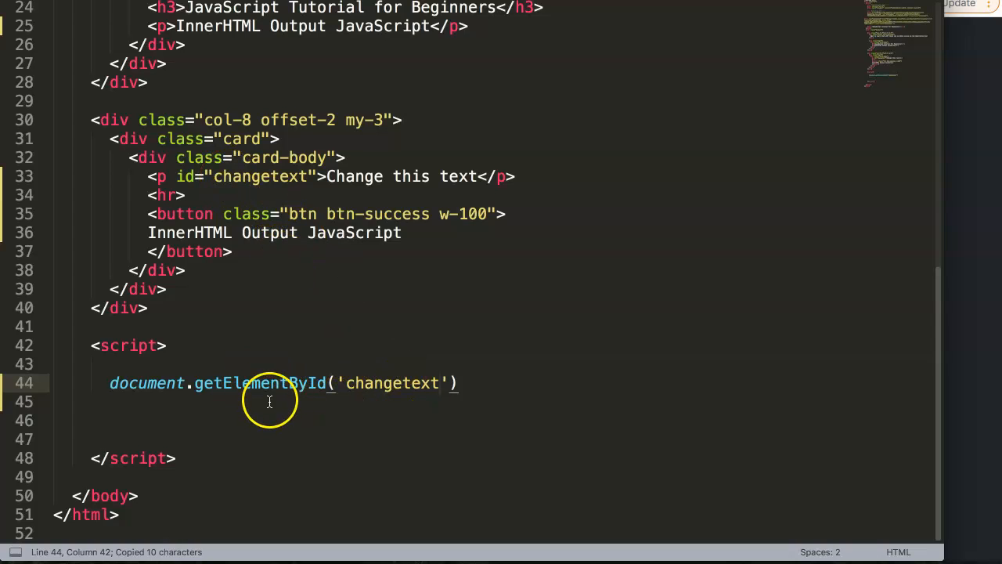
mouse_move(210, 368)
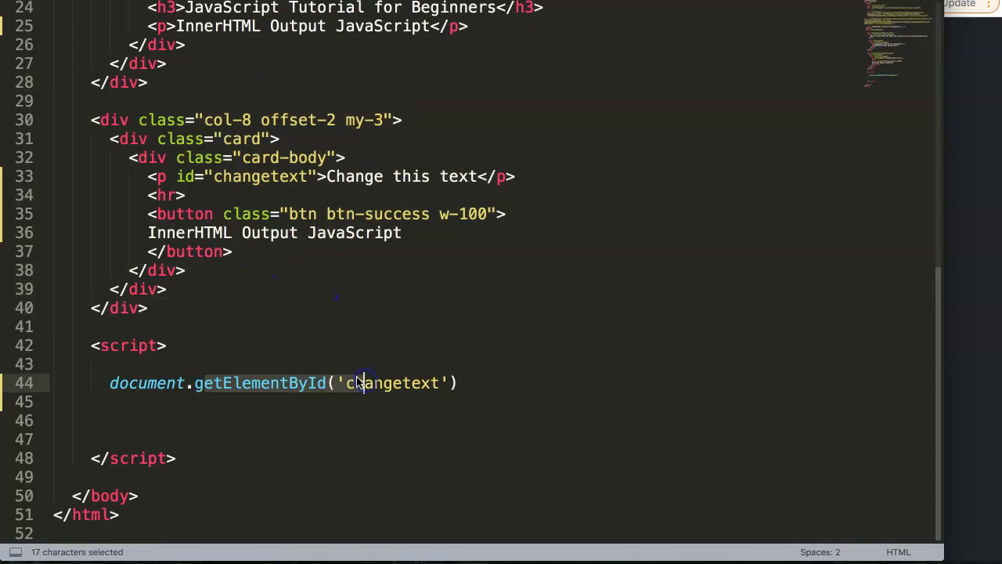
left_click(320, 176)
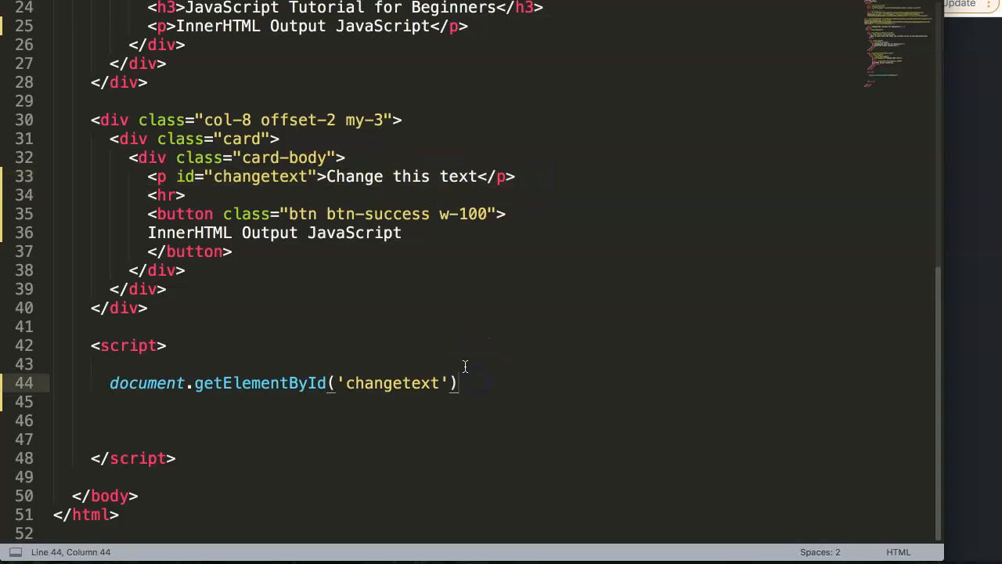
type(".inn")
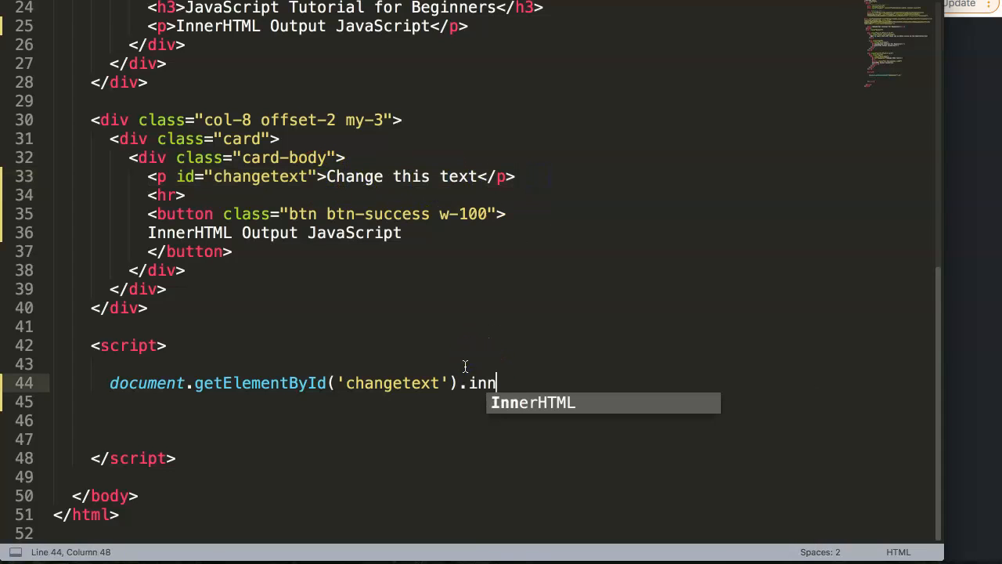
type("erHTML")
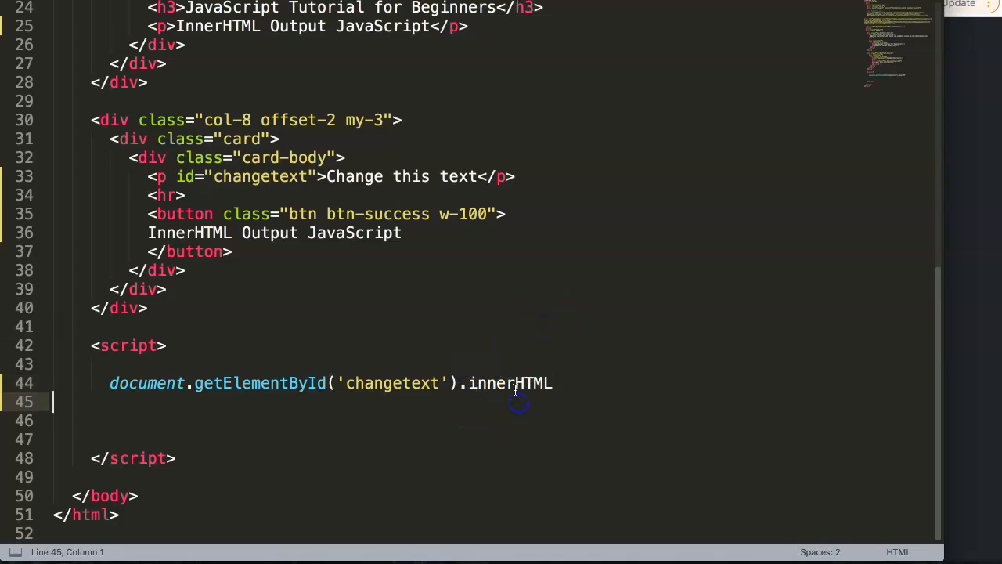
Assign it the string 'Hello we change this text via JavaScript'.
left_click(552, 382)
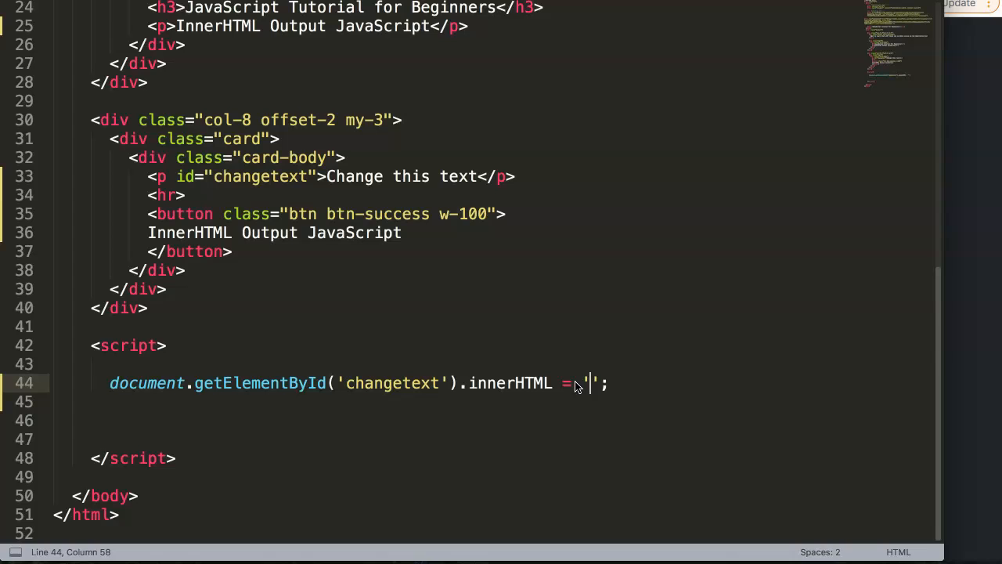
type("Hello w")
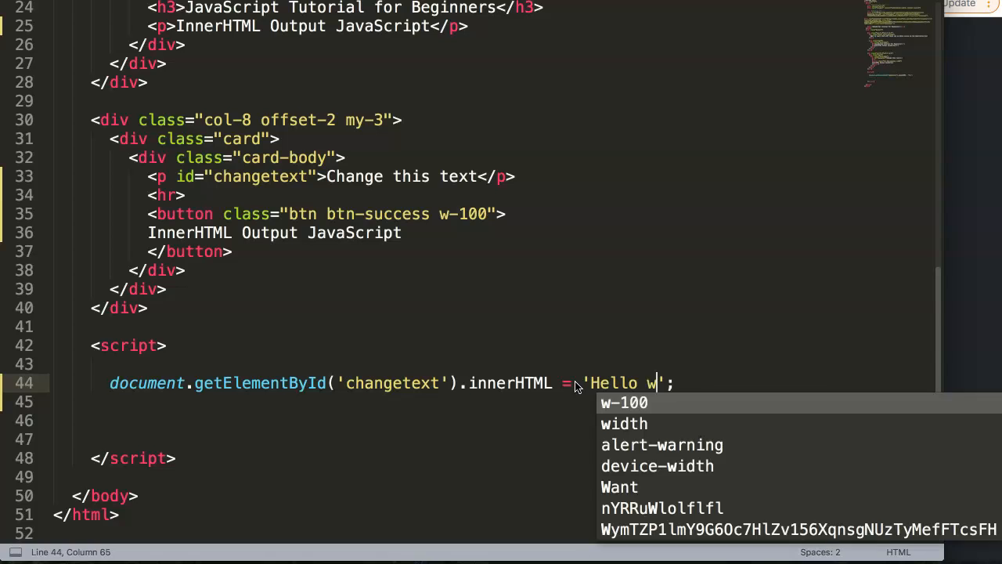
type("e change th")
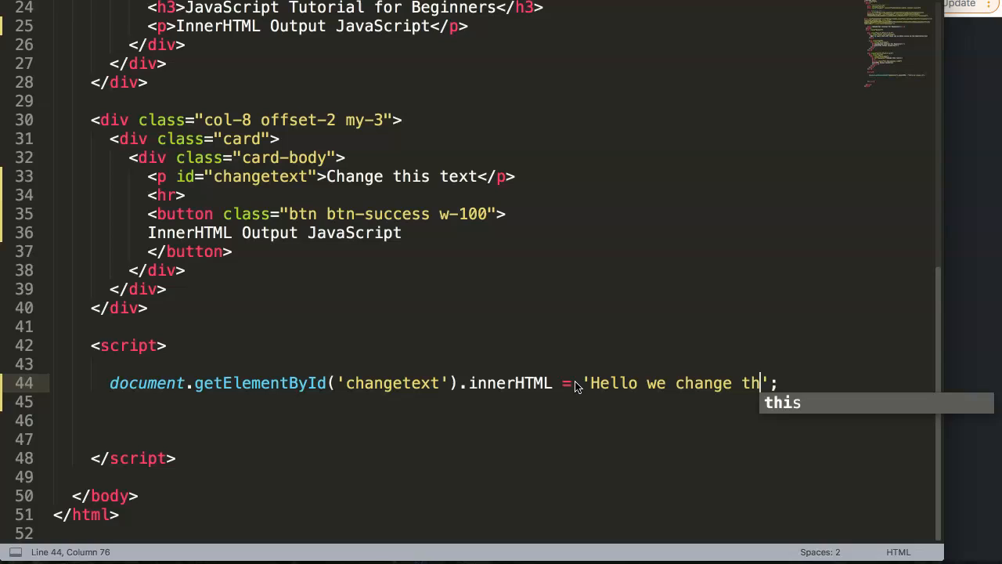
type("is text vi")
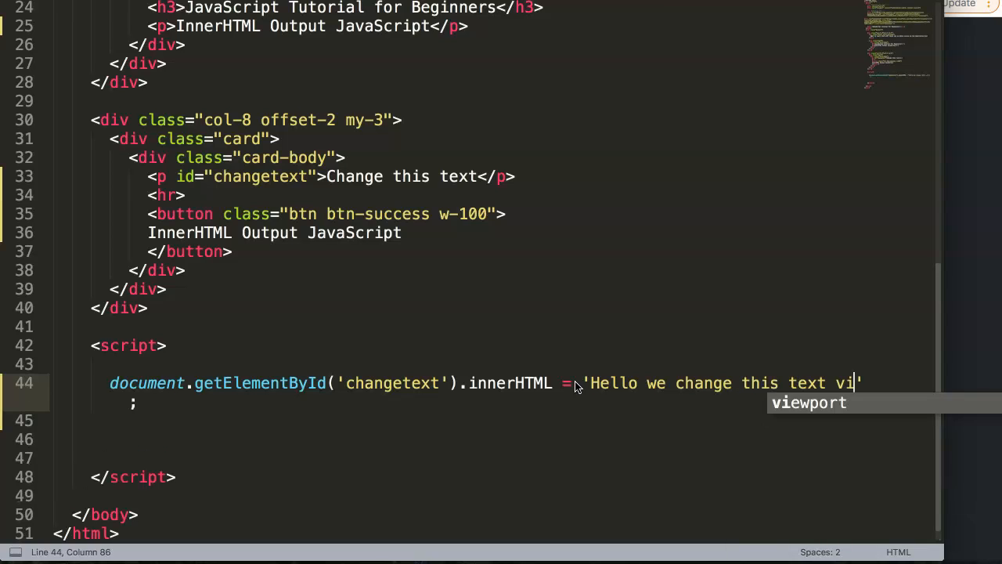
type("a JavaScript")
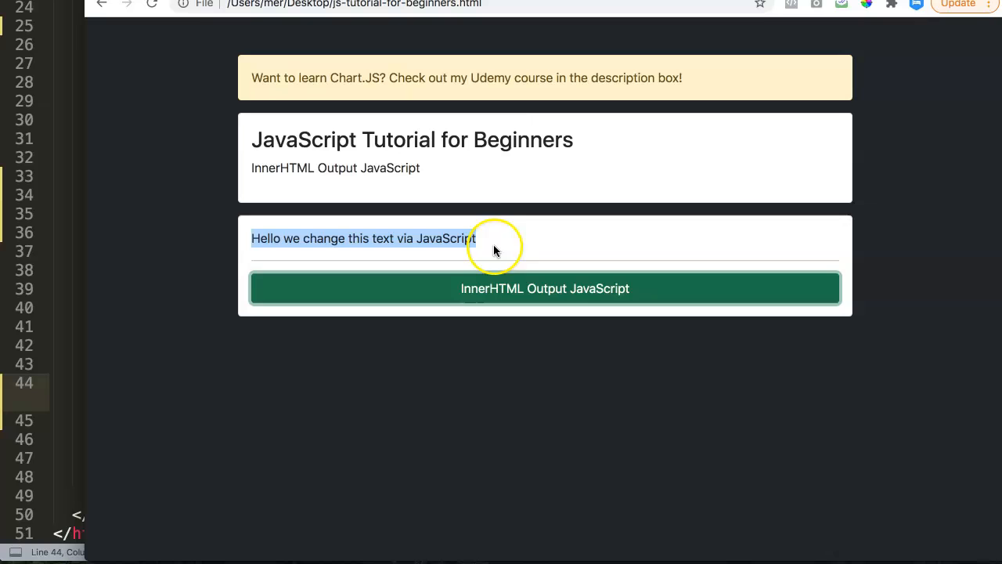
mouse_move(71, 285)
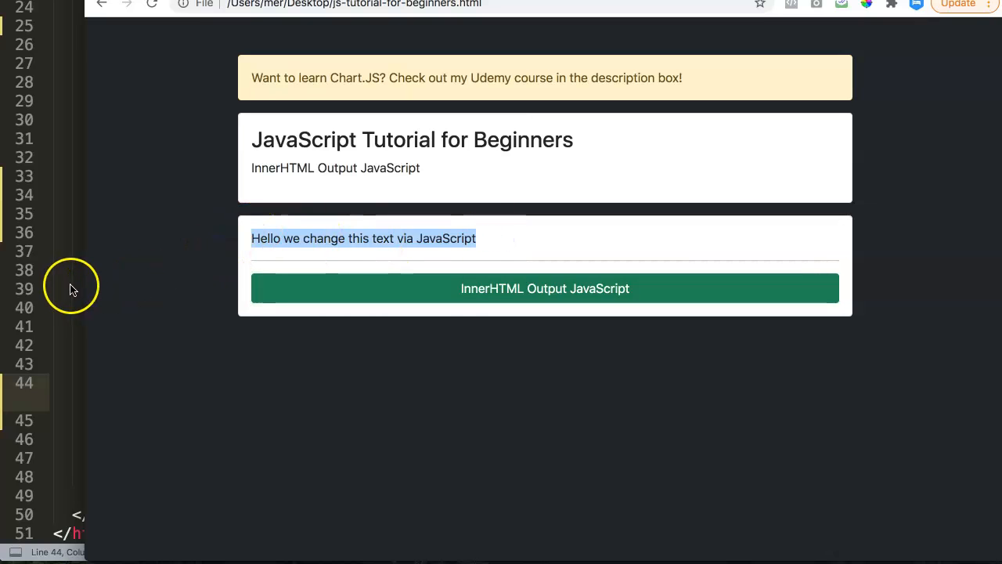
mouse_move(395, 273)
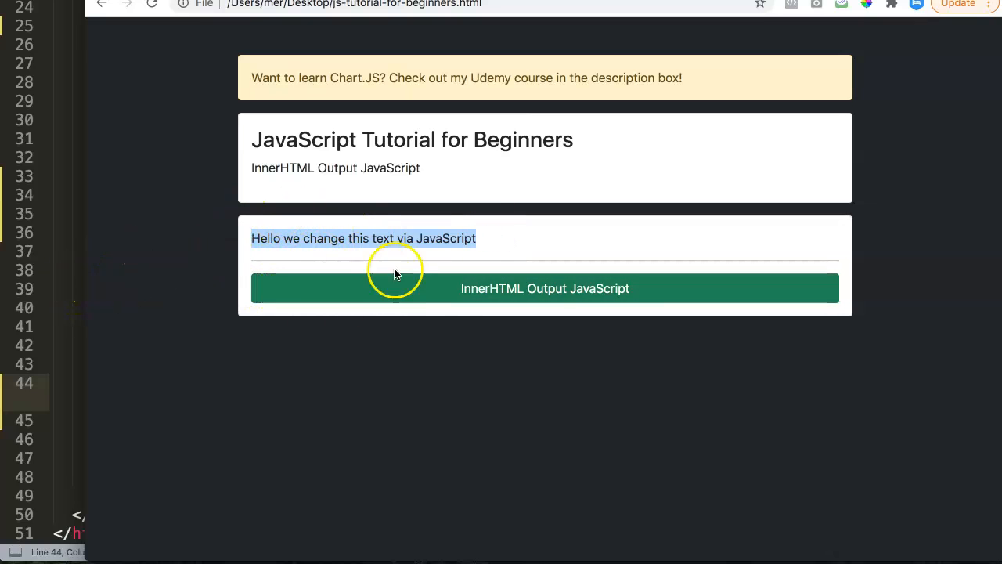
mouse_move(413, 300)
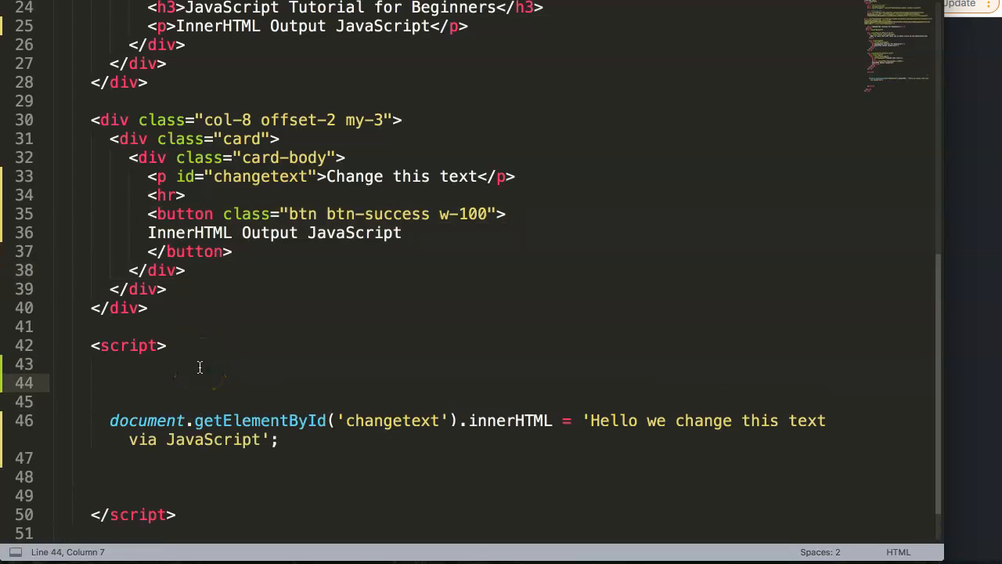
Give the green button tag id="trigger".
type("const")
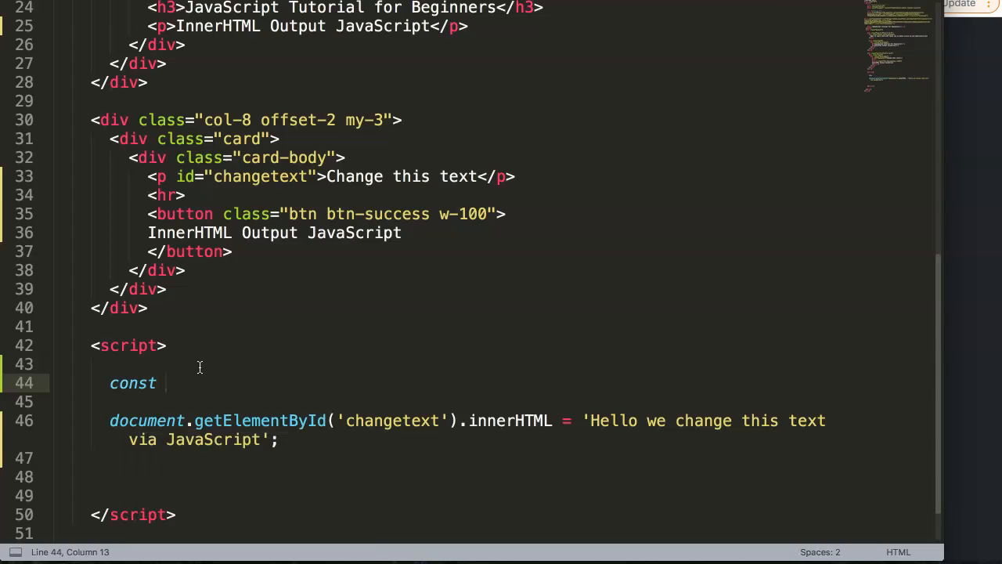
left_click(494, 213)
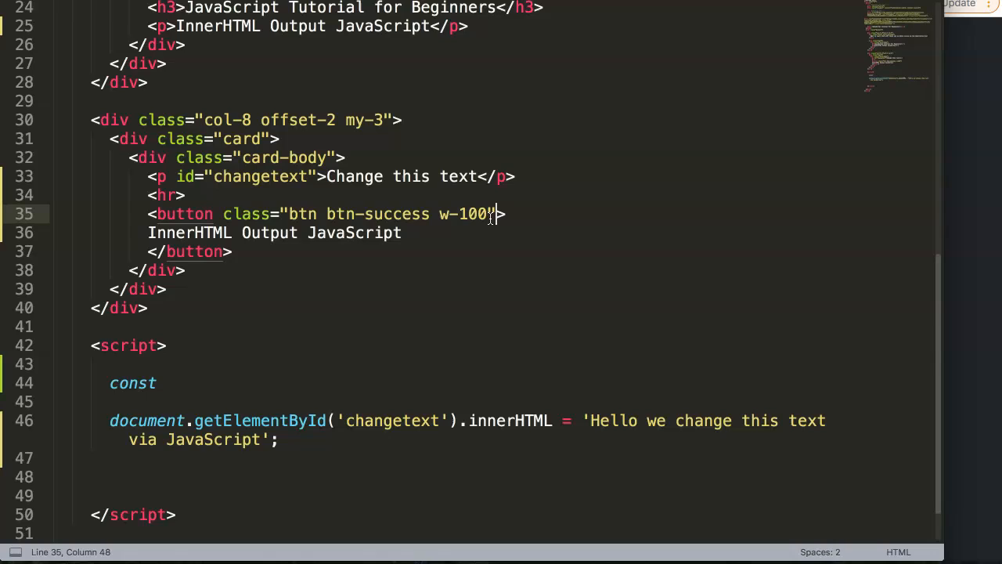
type("id=")
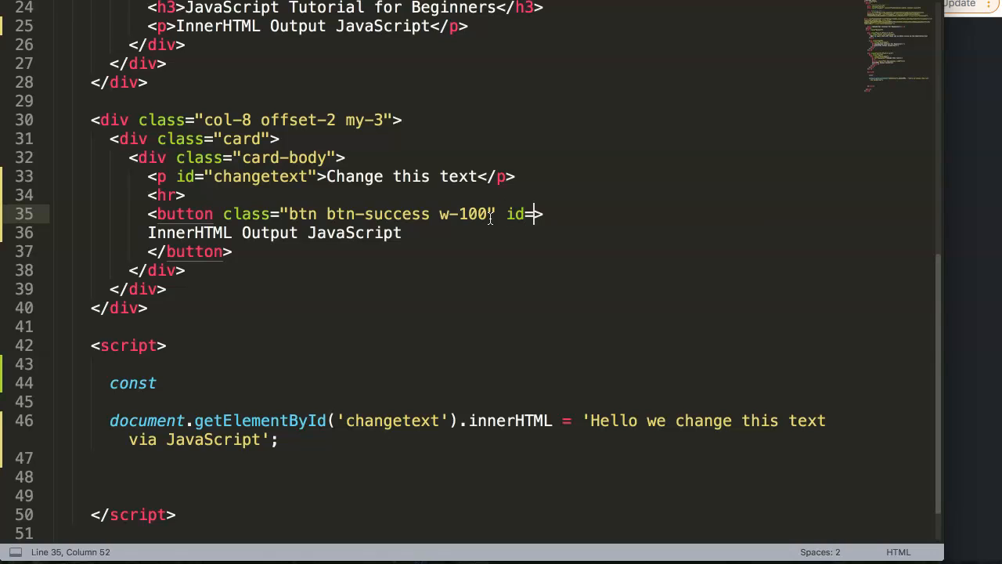
type("\"\"")
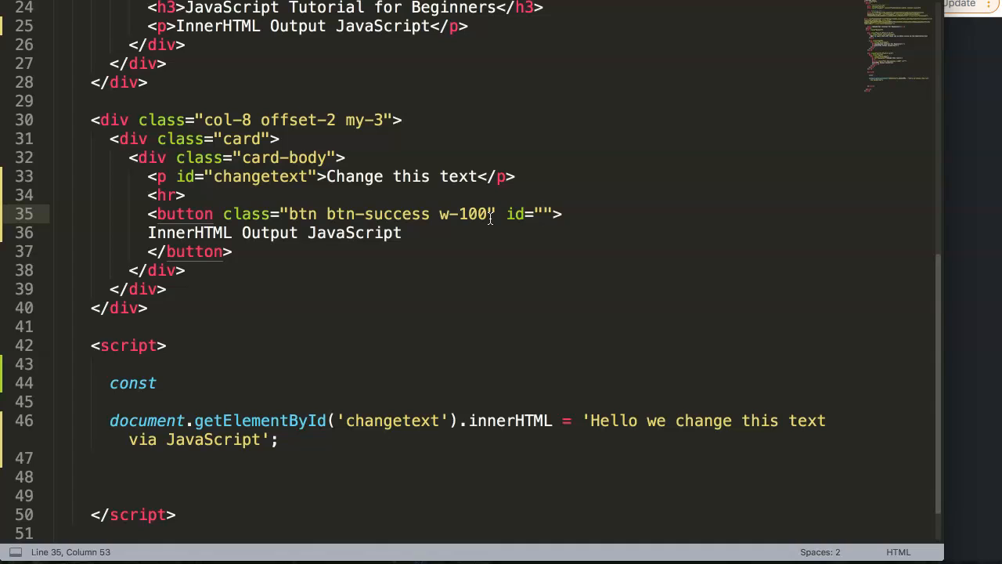
type("trigger")
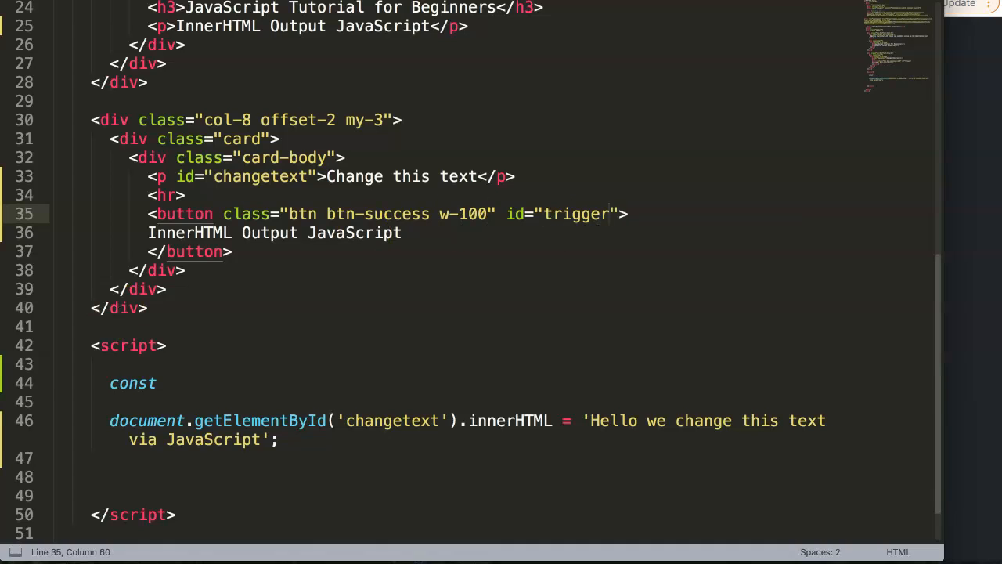
Declare const trigger = document.getElementById('trigger'); at the top of the script.
type("trigger")
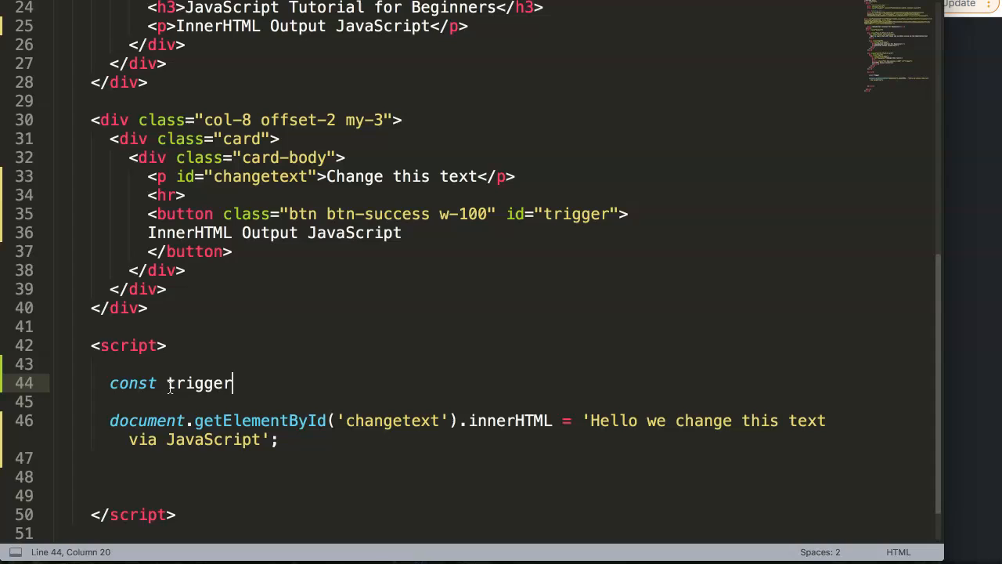
type("= d")
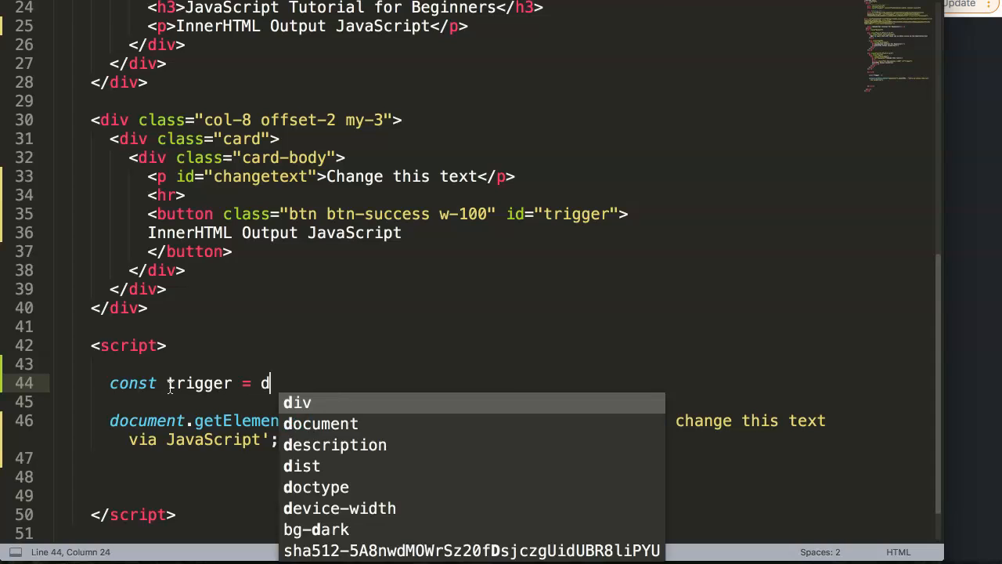
type("ocument.getElementById")
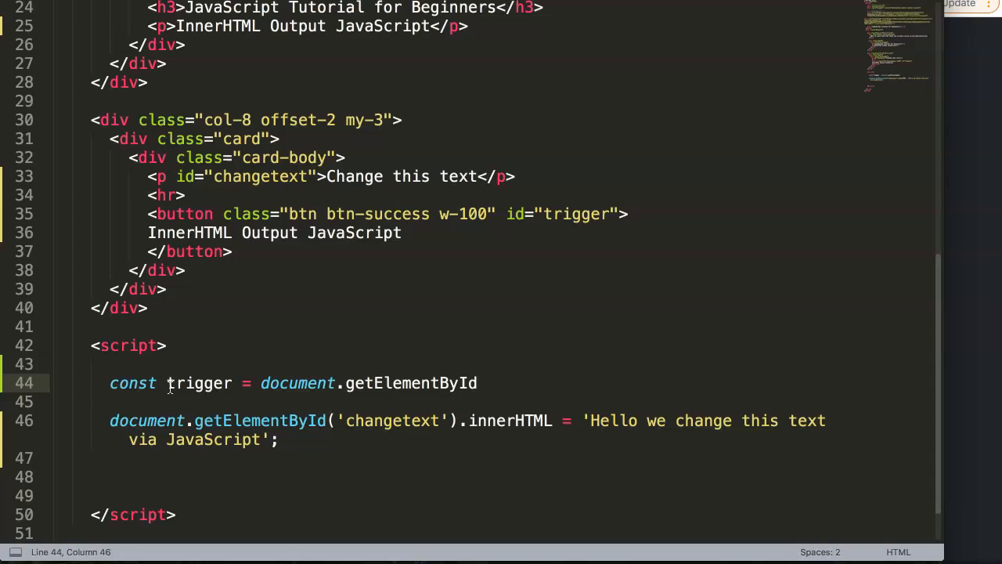
type("('')")
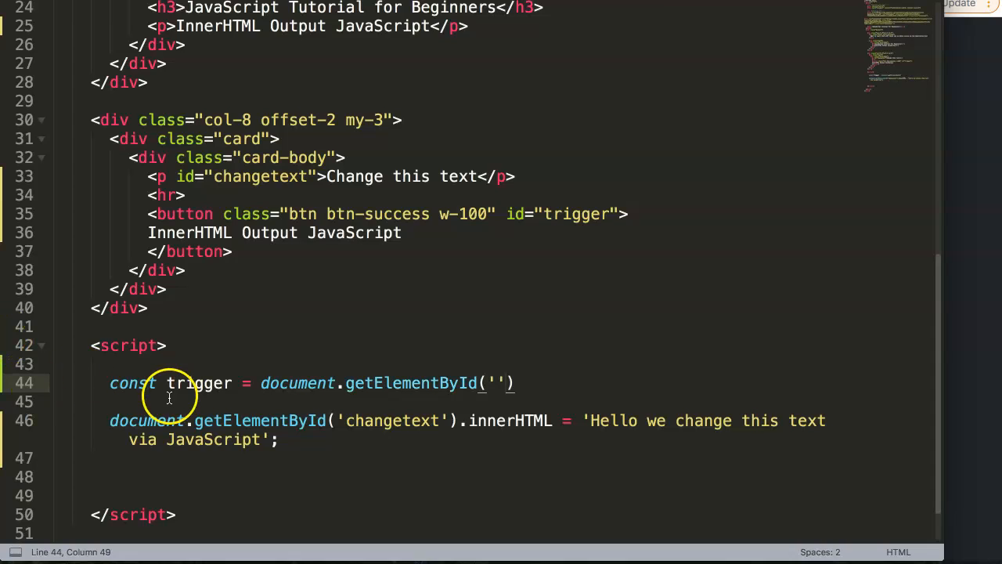
left_click_drag(260, 383, 483, 382)
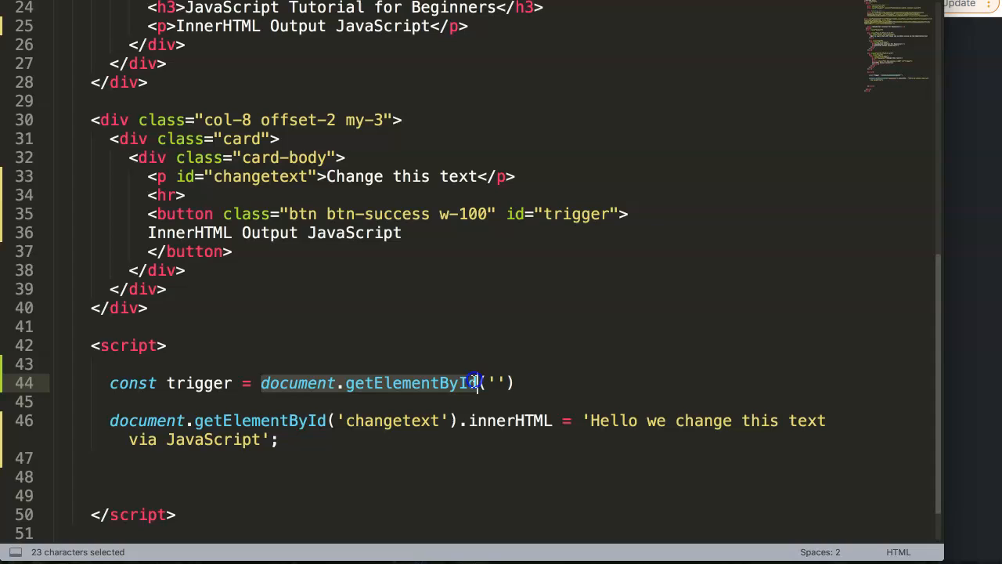
double_click(199, 382)
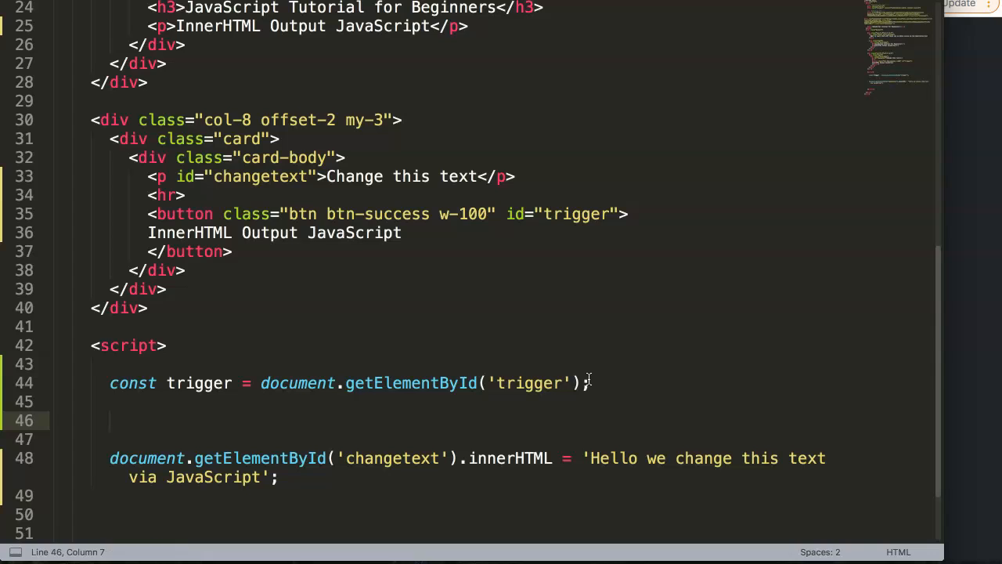
Start trigger.addEventListener() below the trigger constant.
type("trigger.")
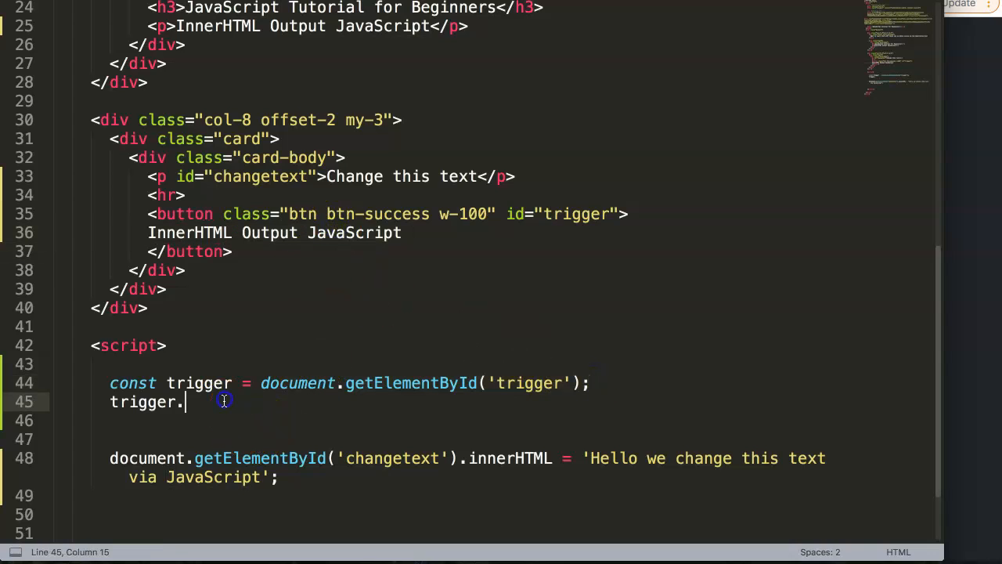
mouse_move(223, 399)
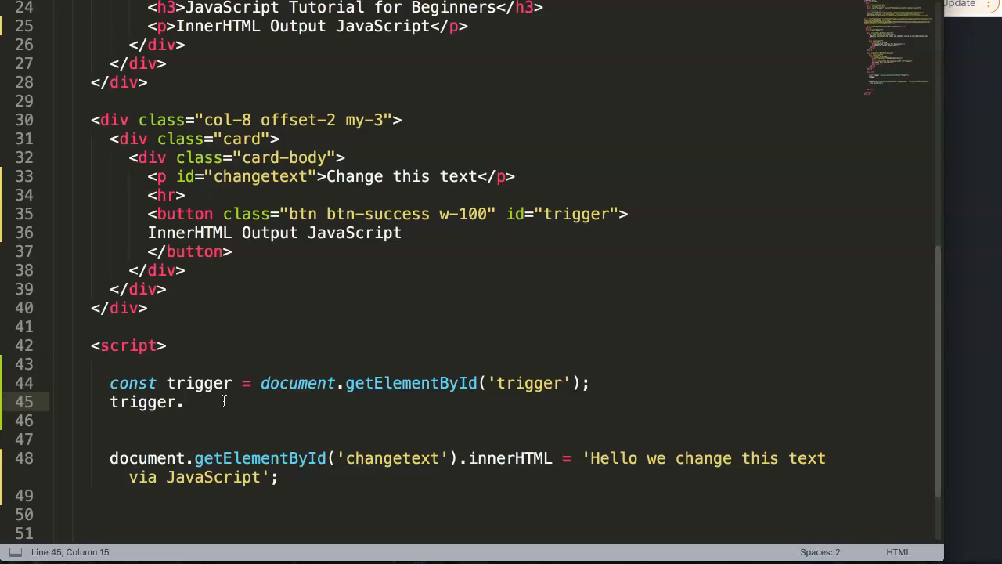
type("addEve")
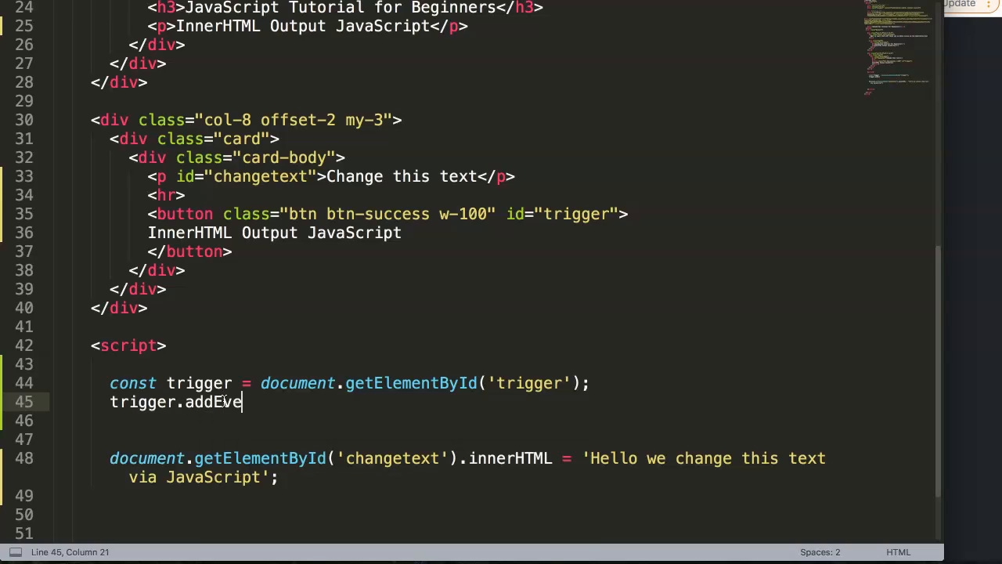
type("nt")
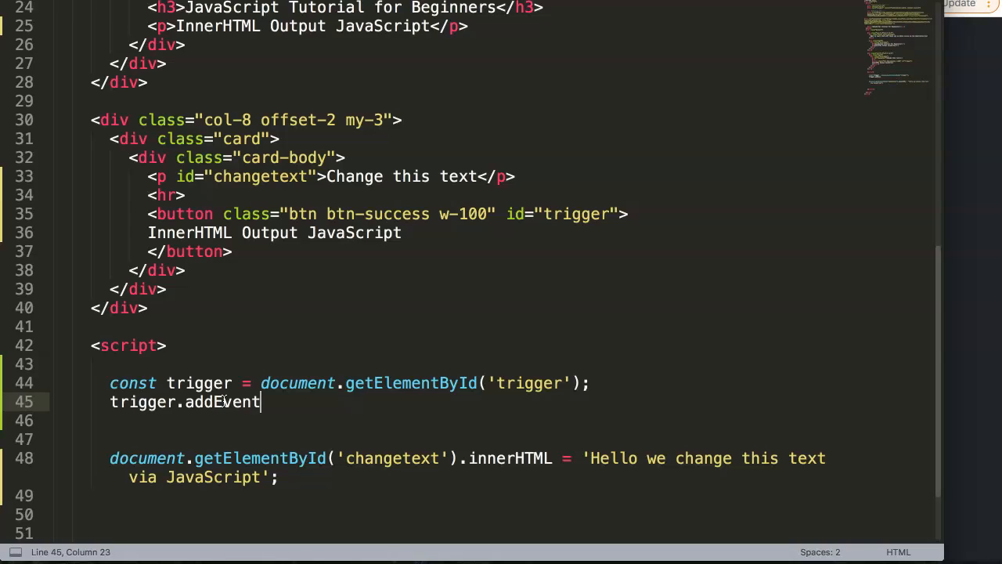
type("Lisenter")
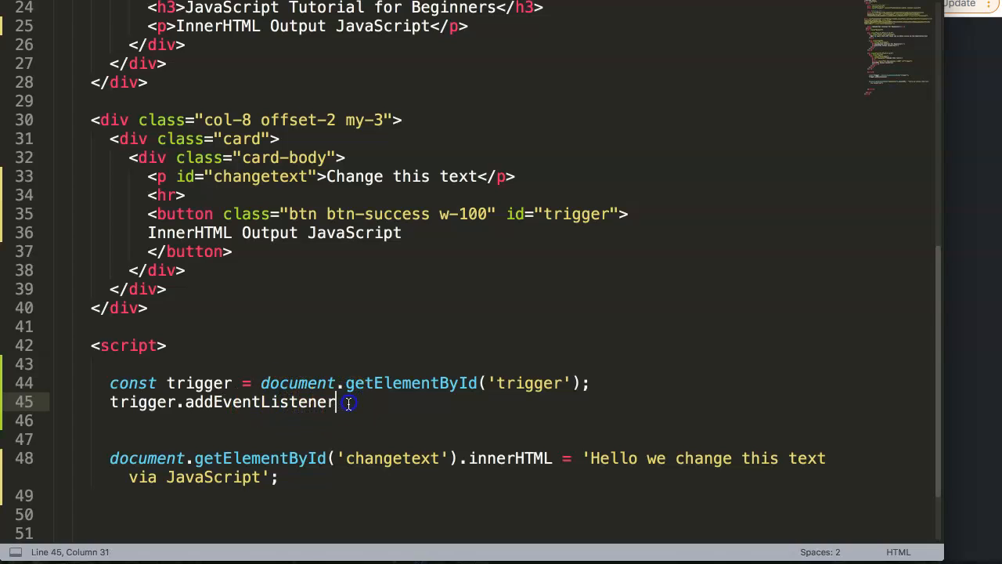
type("()")
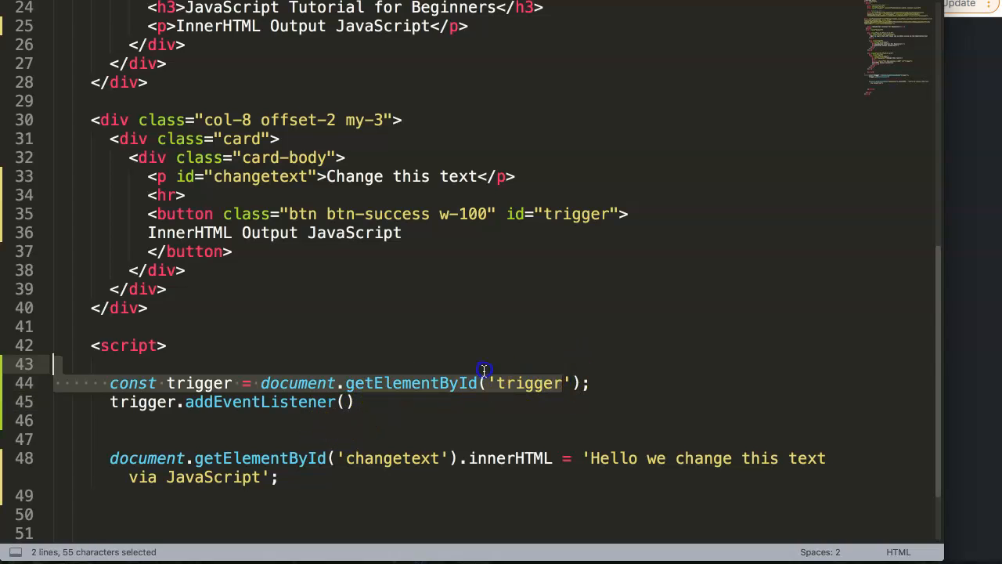
Complete it as trigger.addEventListener('click', changetextp);.
double_click(144, 401)
type("'click', ")
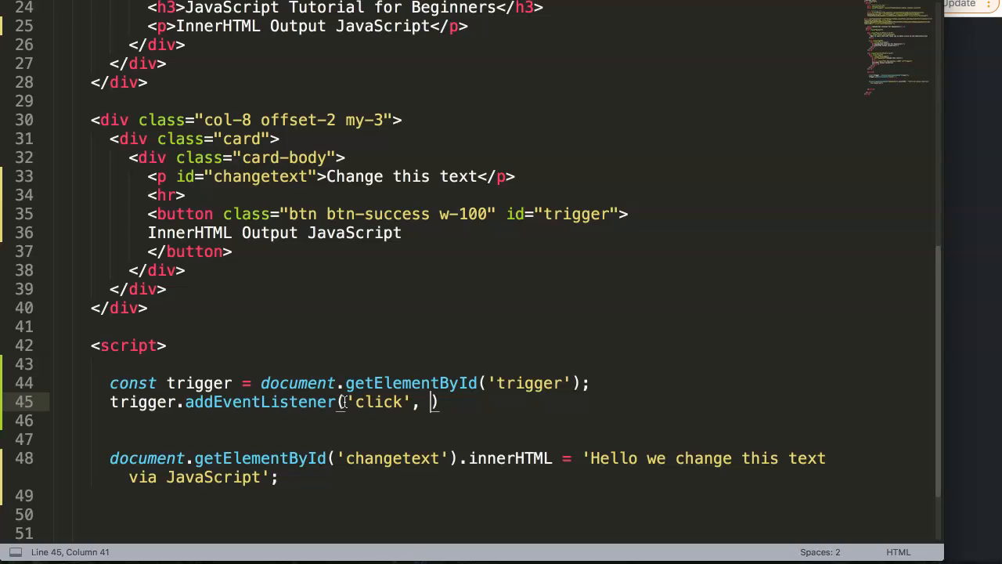
type("chang")
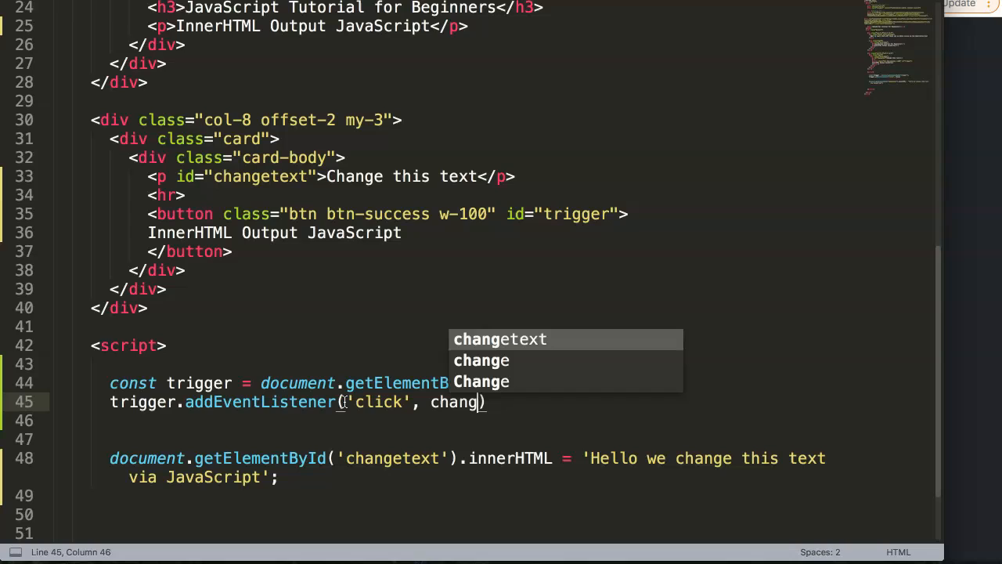
type("et")
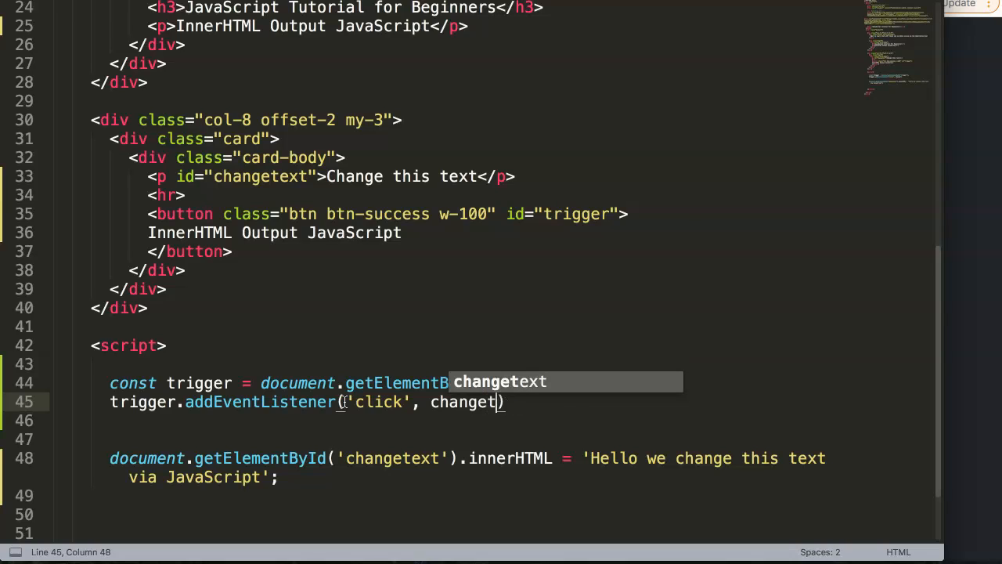
type("p")
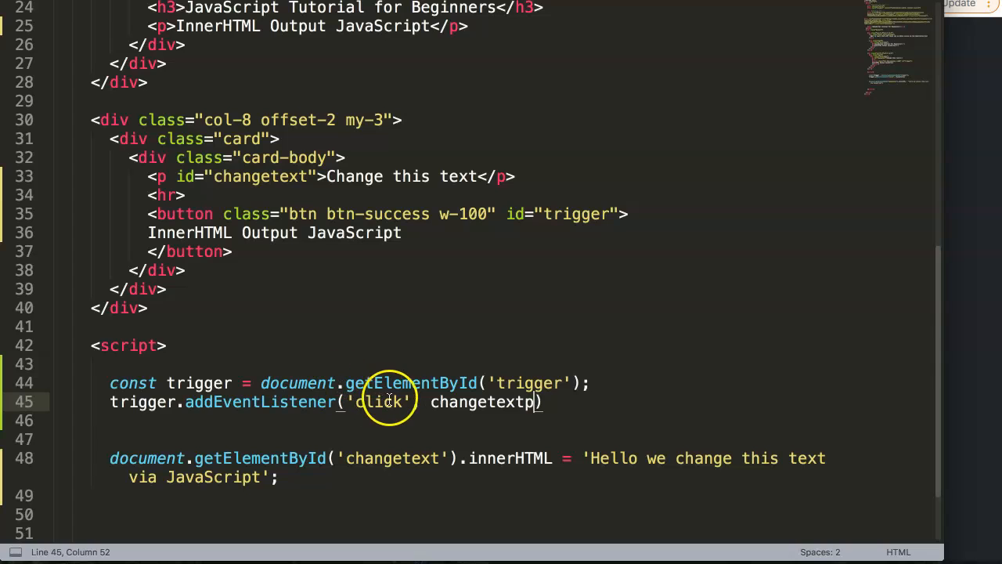
type(");")
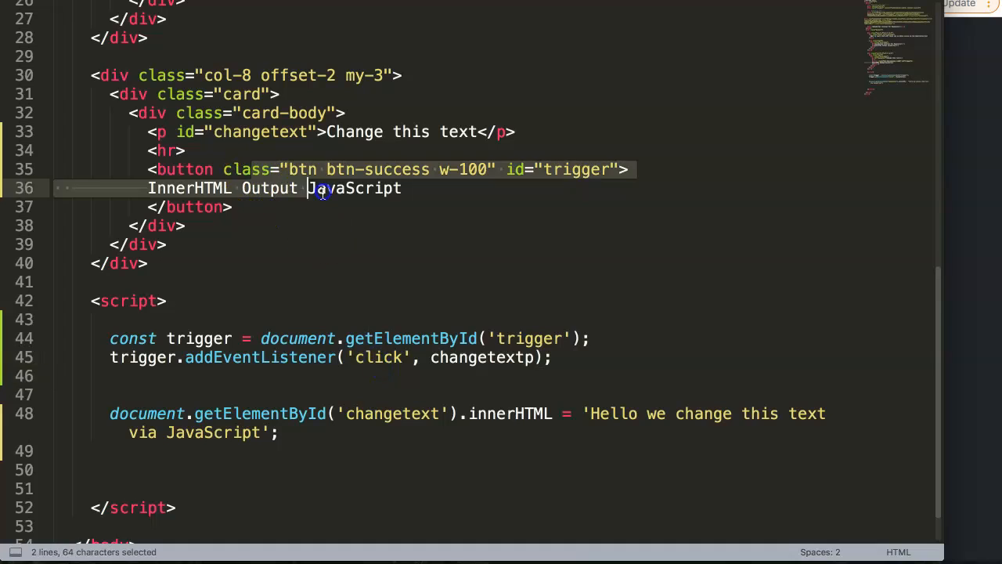
Declare function changetextp(){ } and move the innerHTML statement out of the top-level script.
left_click(326, 188)
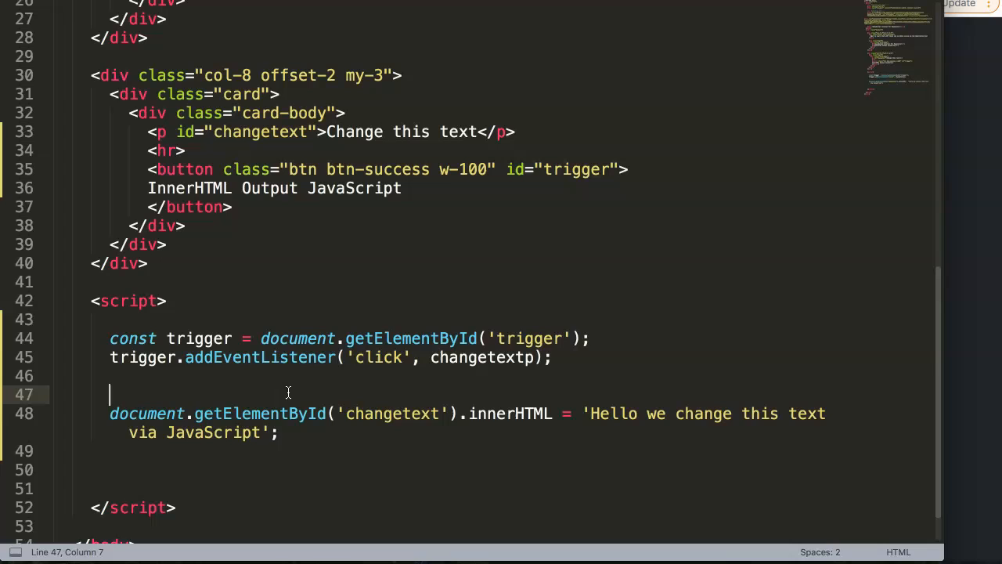
type("function")
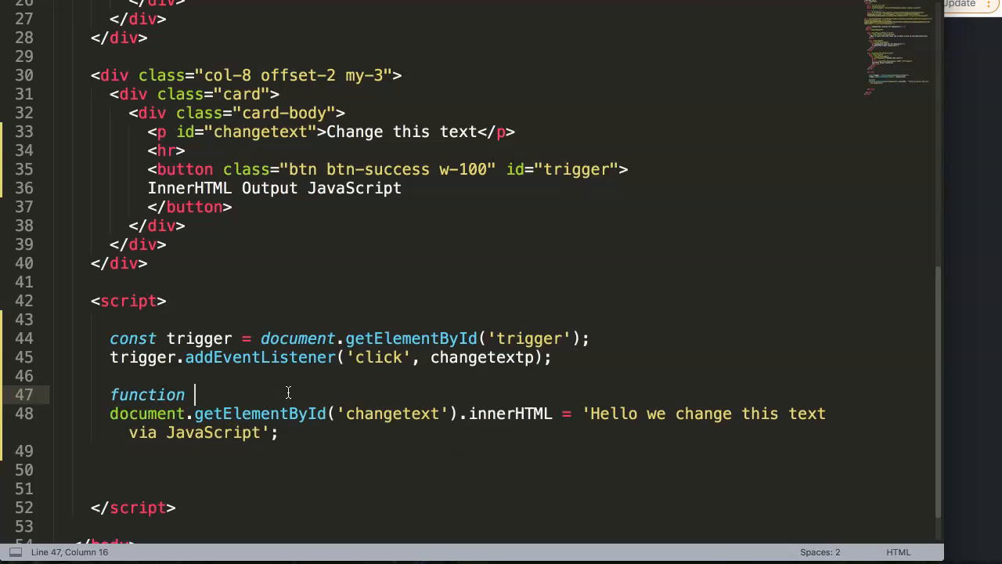
type("changetex")
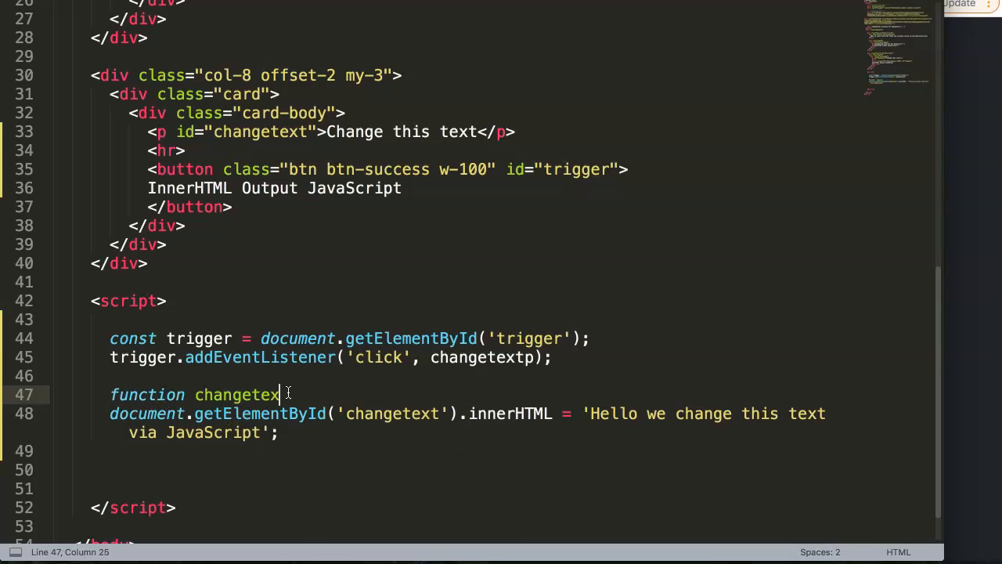
type("tp")
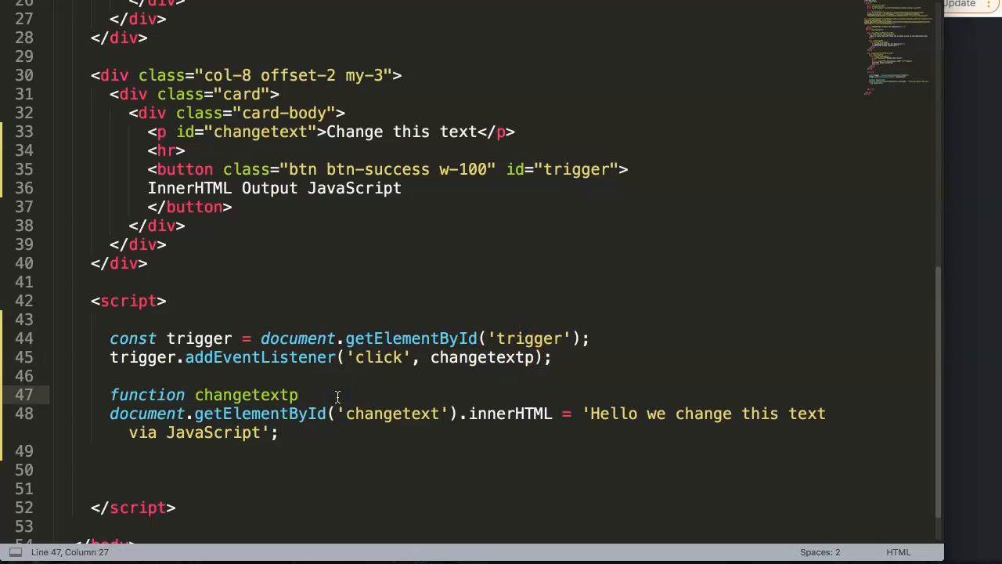
type("(){")
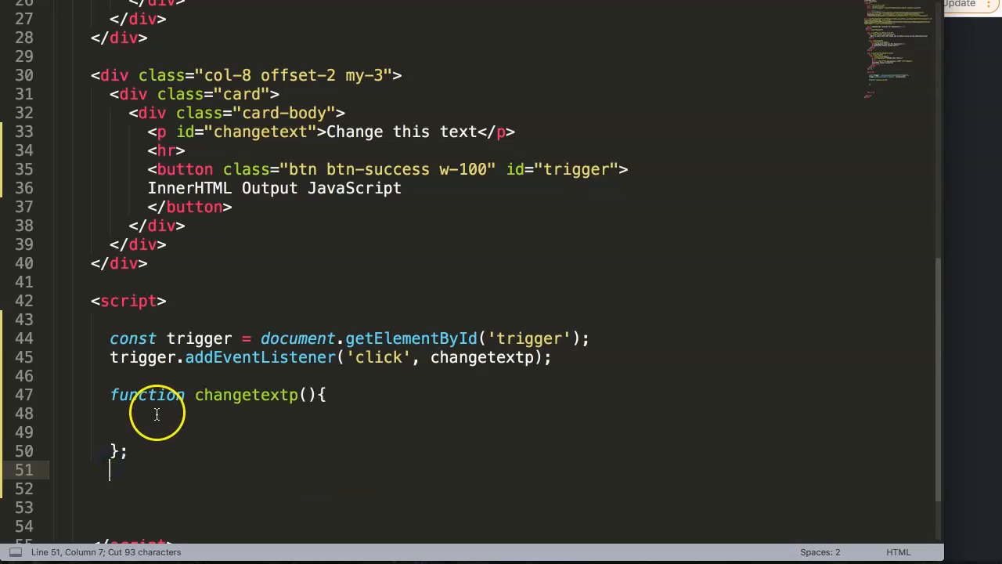
type("document.getElementById('changetext').innerHTML = 'Hello we change this text via JavaScript';")
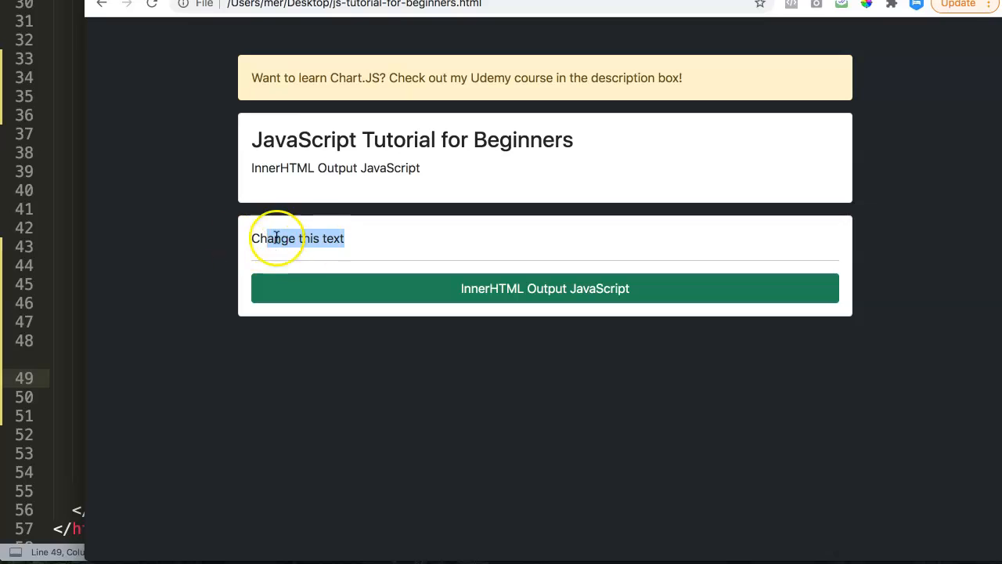
left_click(545, 289)
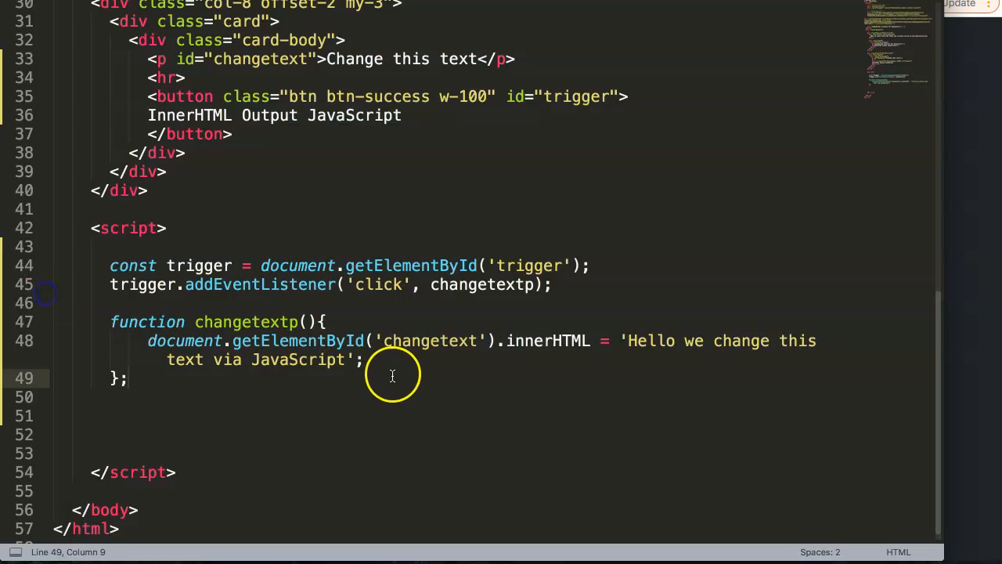
left_click(363, 359)
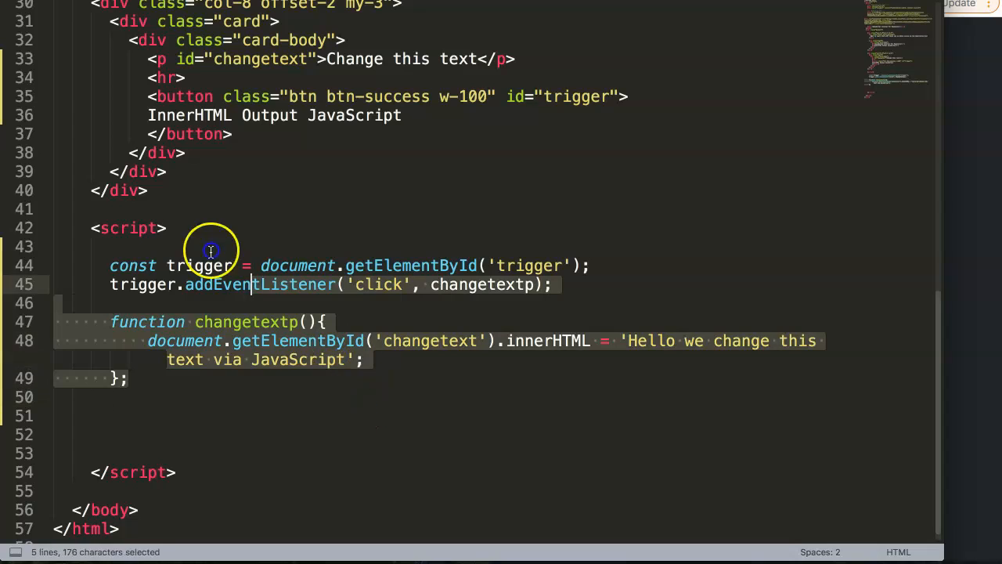
left_click(369, 382)
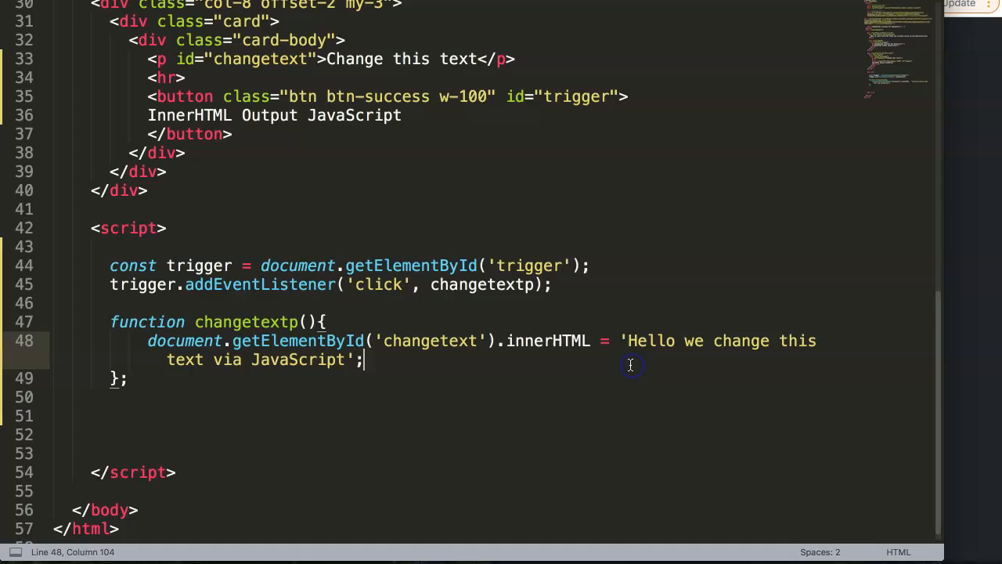
left_click_drag(622, 341, 713, 341)
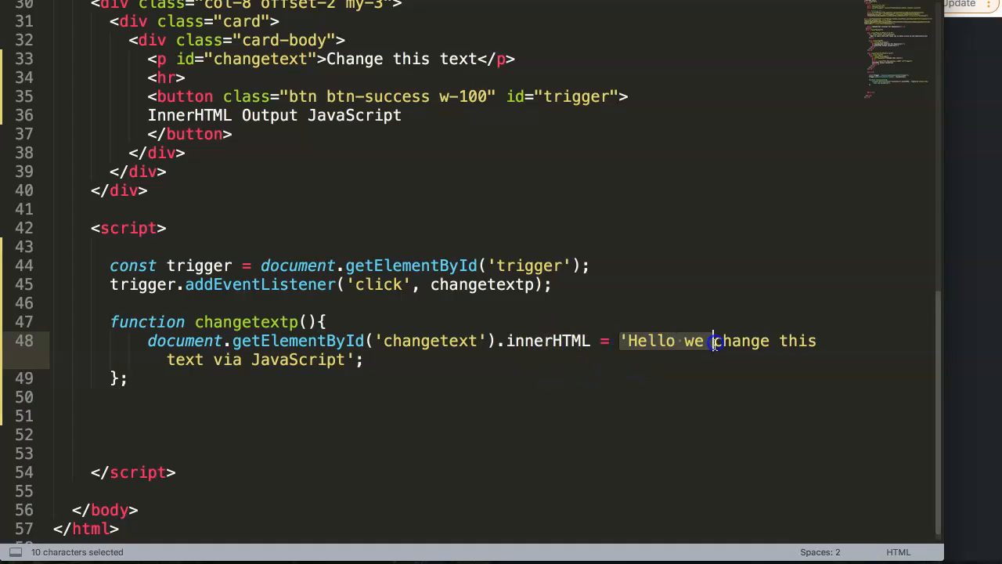
mouse_move(406, 368)
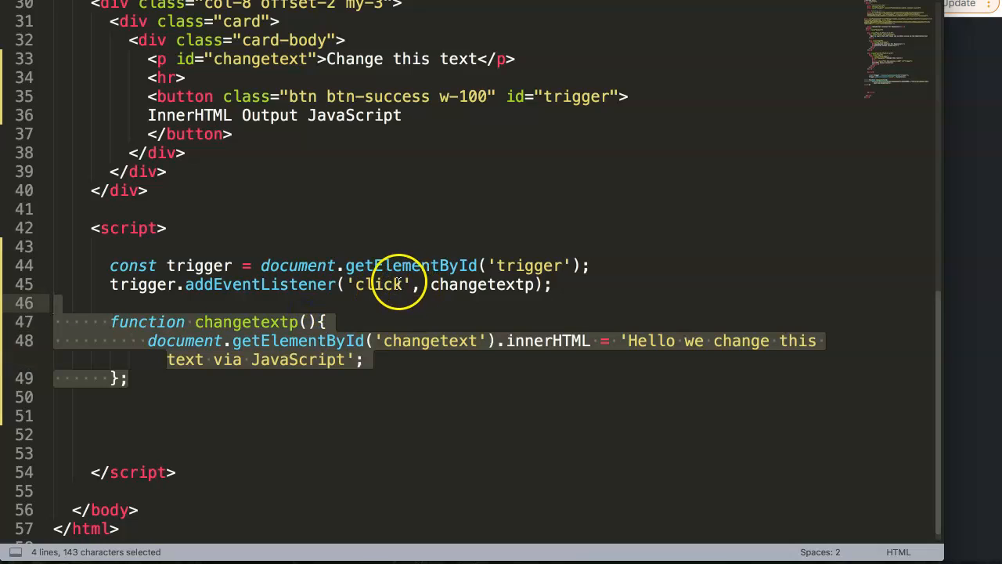
left_click(166, 229)
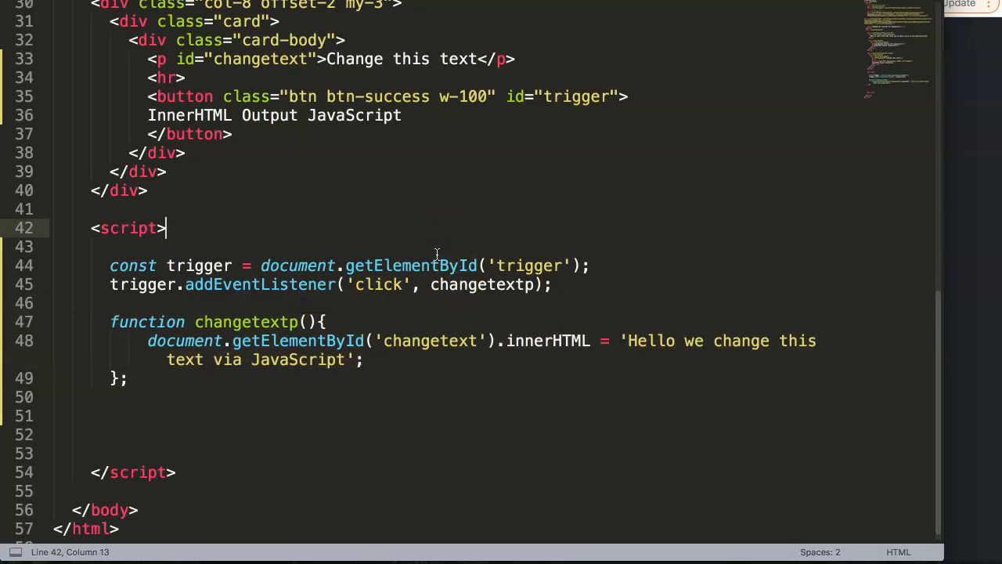